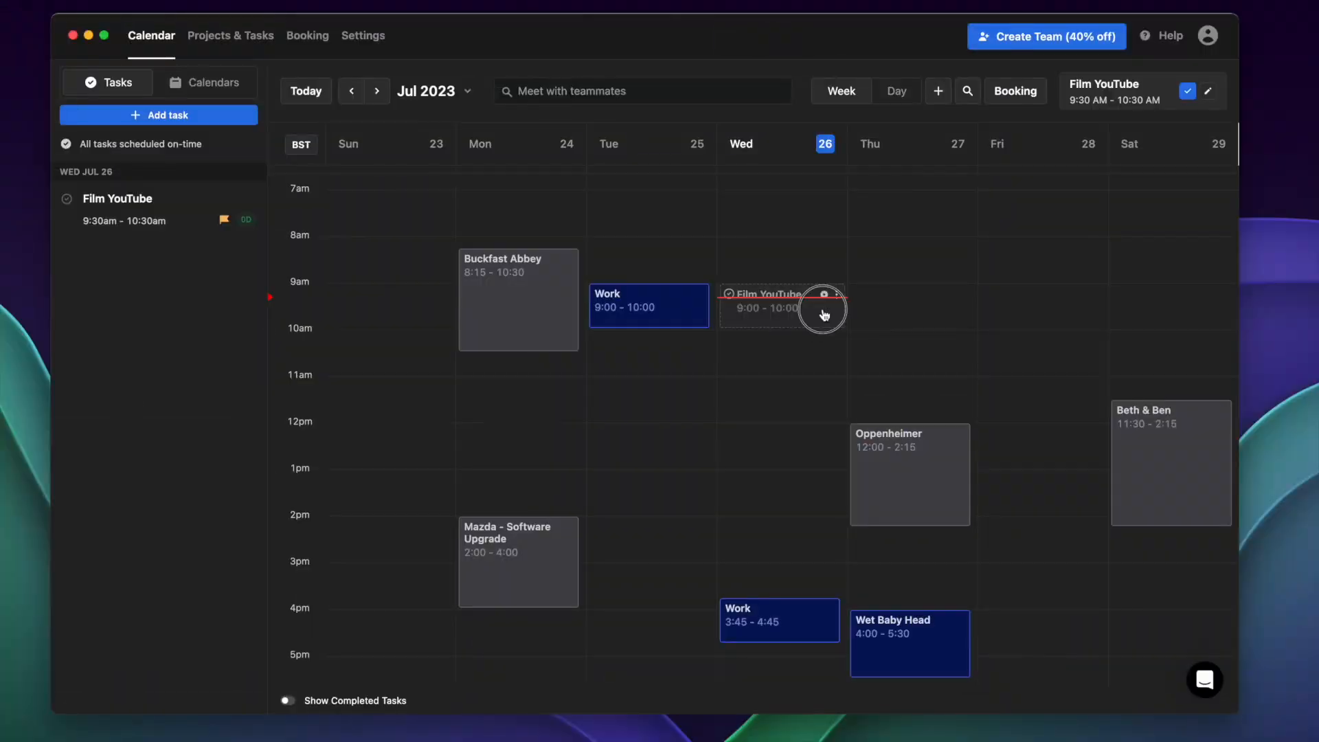
Move the Film YouTube task to 9:15–10:15 on Wednesday 26 and show the booking links
drag(781, 306, 939, 455)
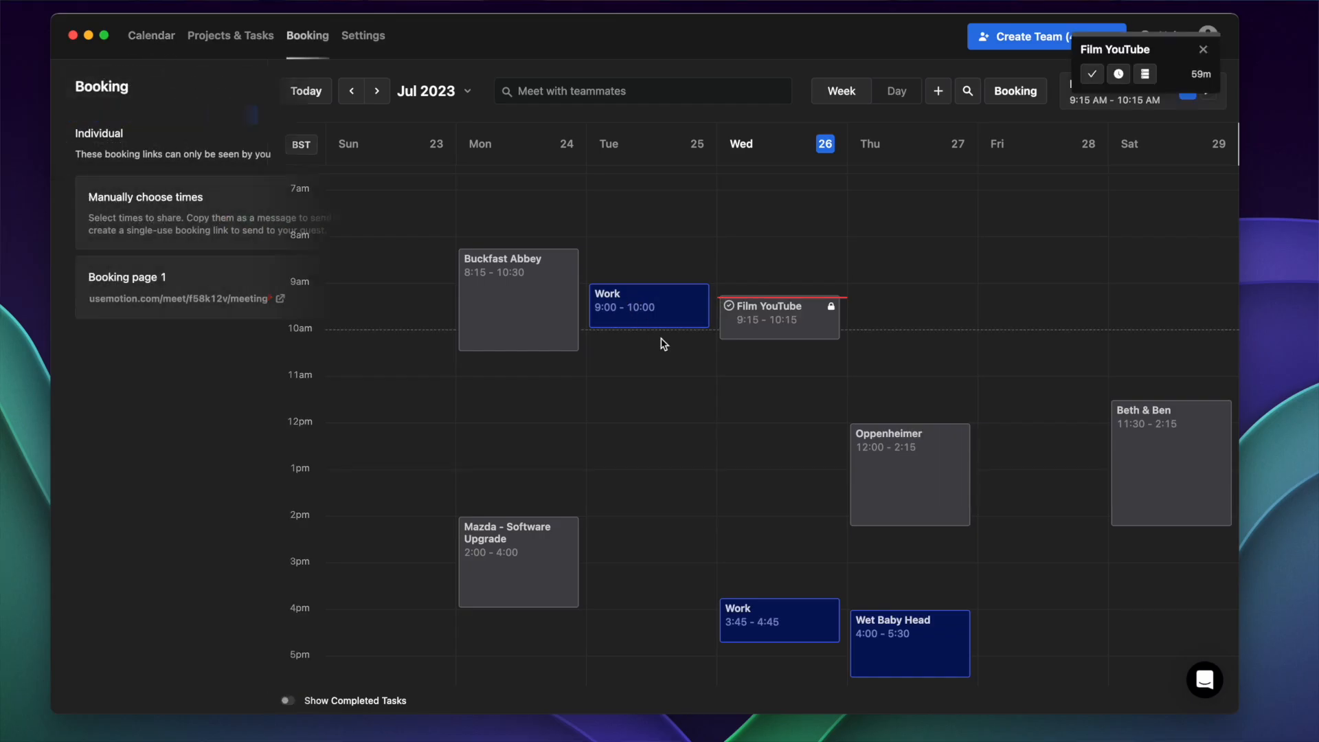
click(126, 278)
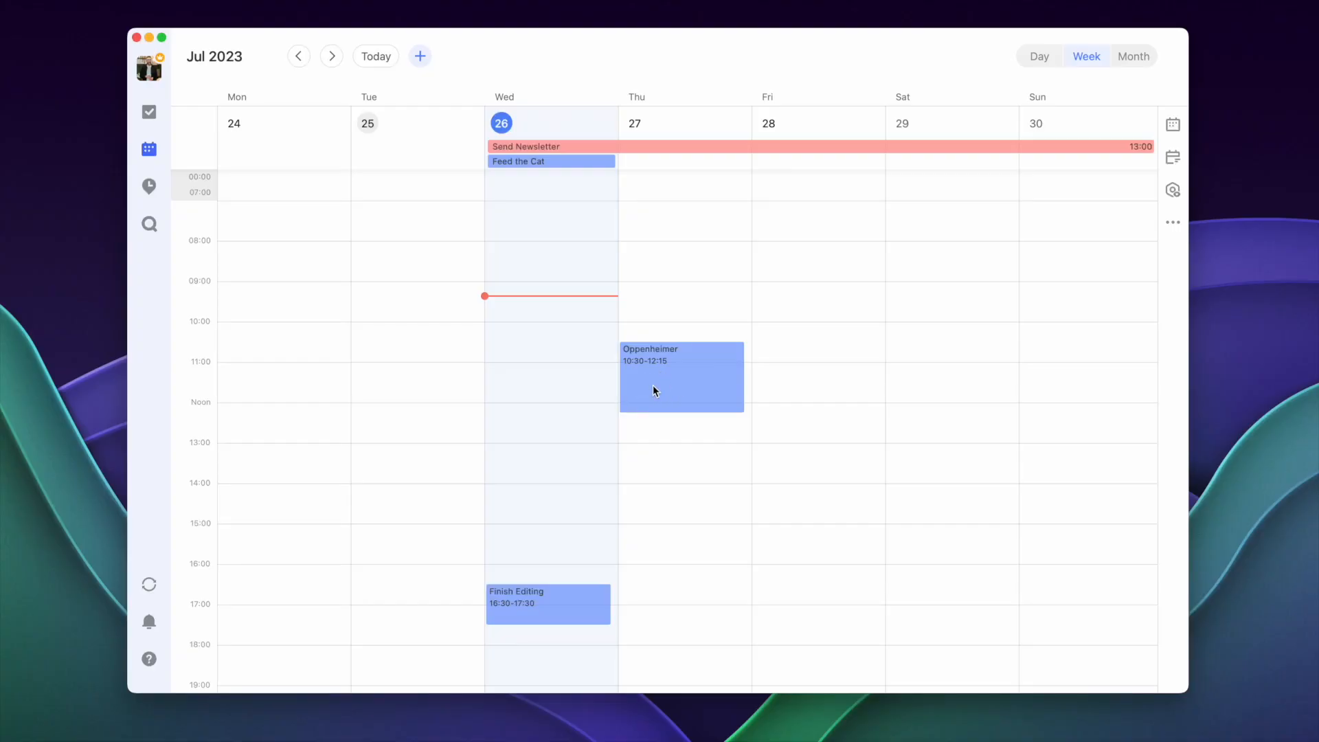
Show the TickTick habit list with Meditate, Eat fruits, Read and Run 3KM
click(148, 187)
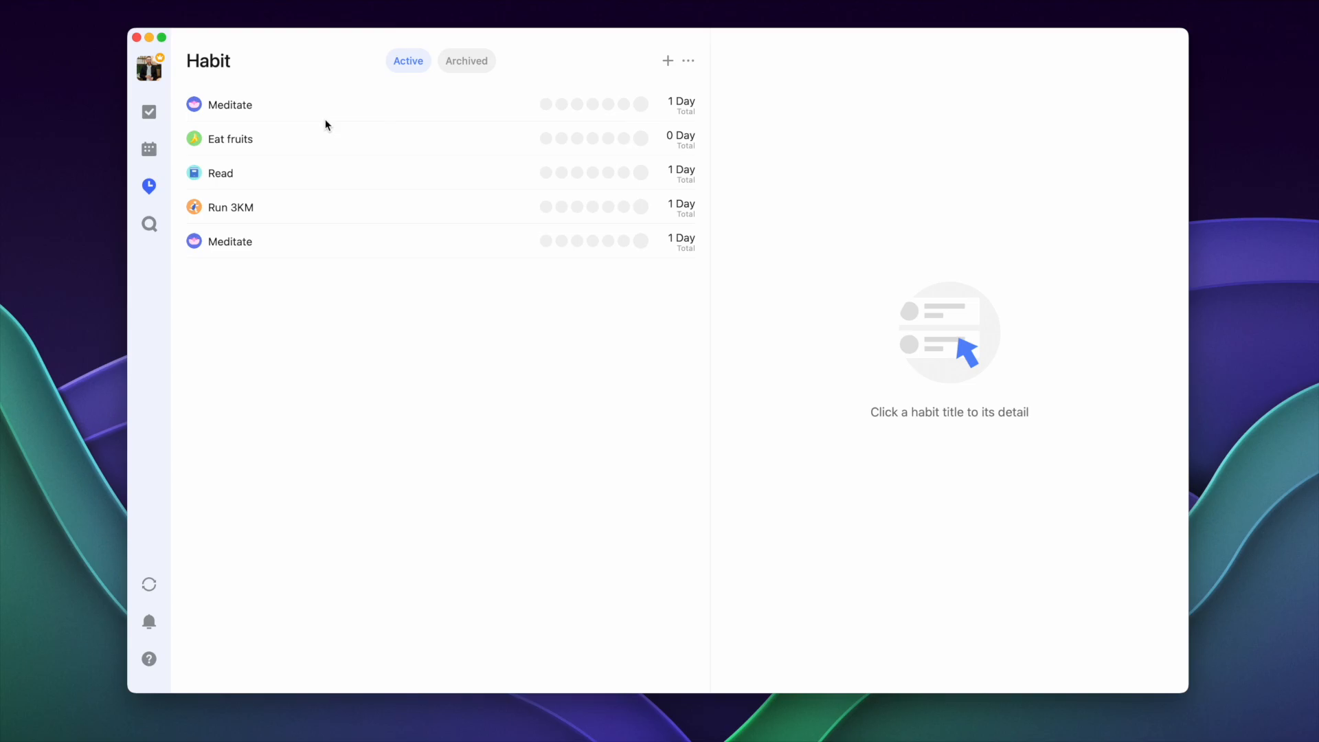
click(229, 105)
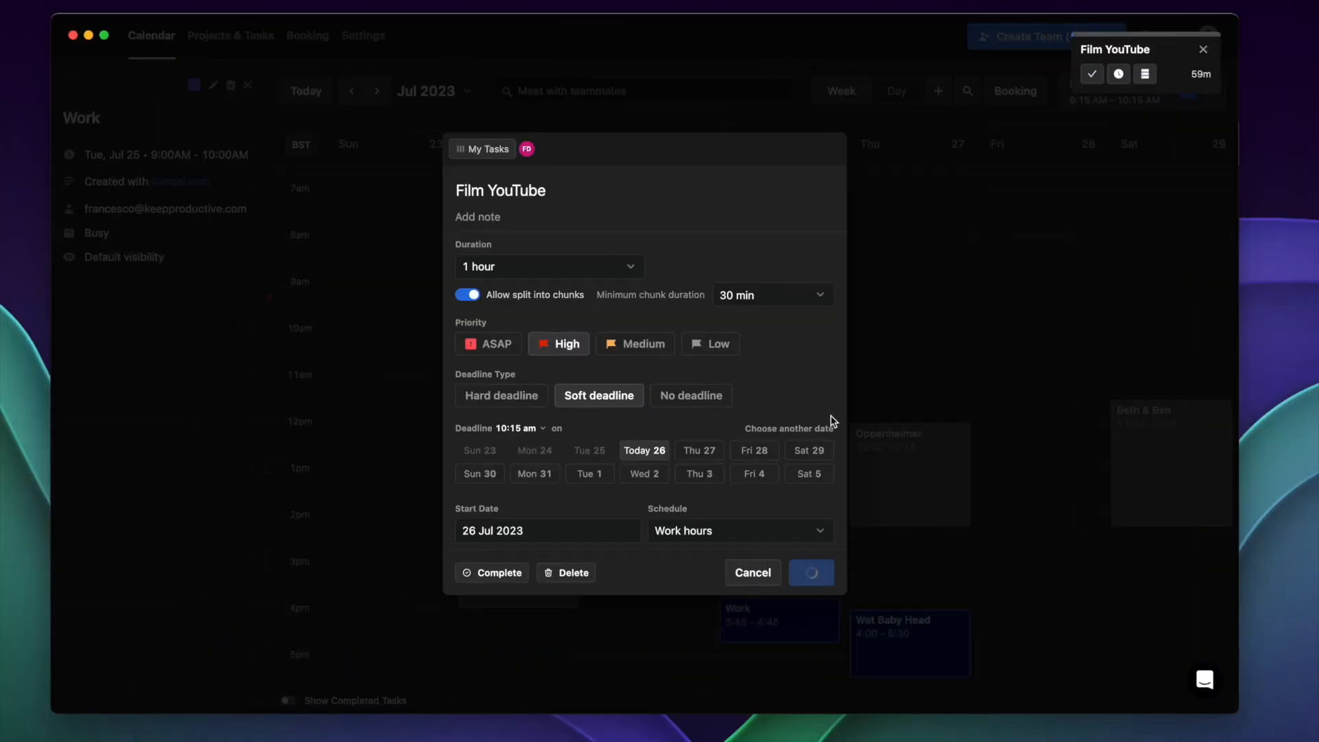
Set Film YouTube's minimum chunk duration to 45 min and review its duration options
click(811, 571)
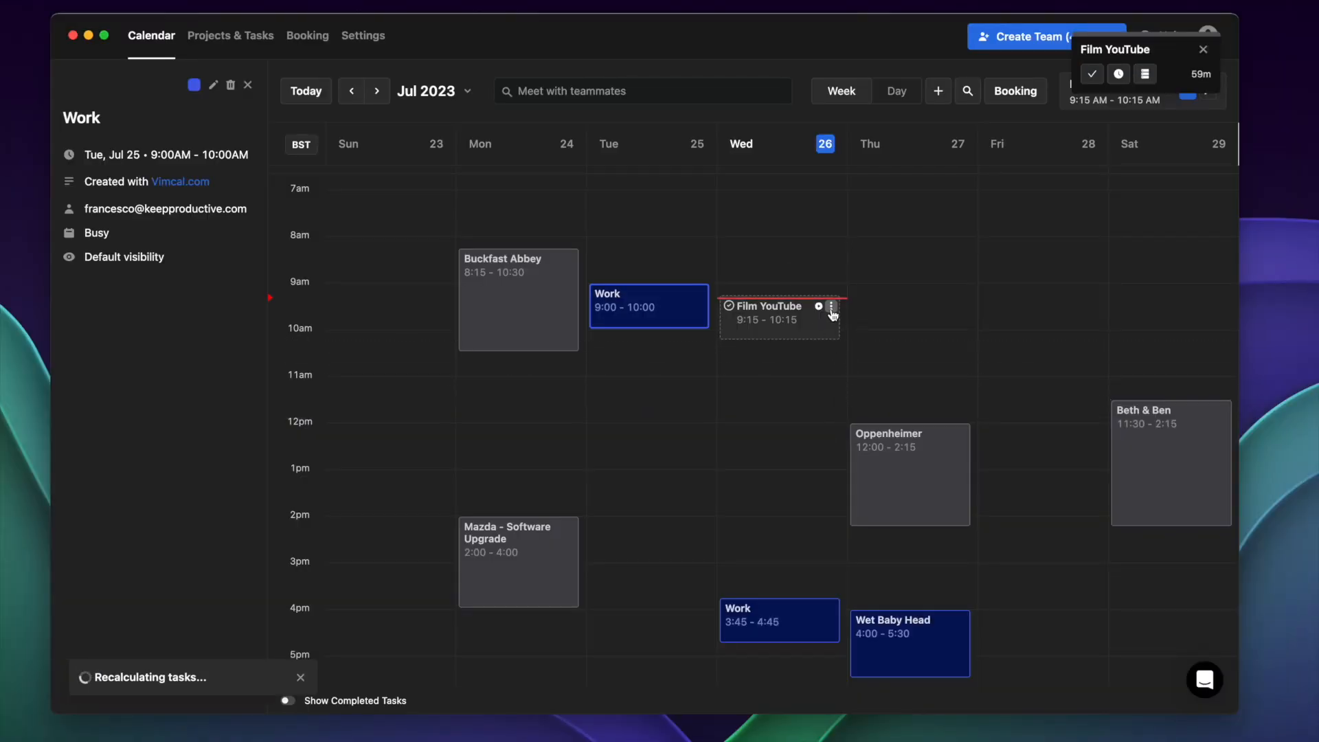
click(832, 308)
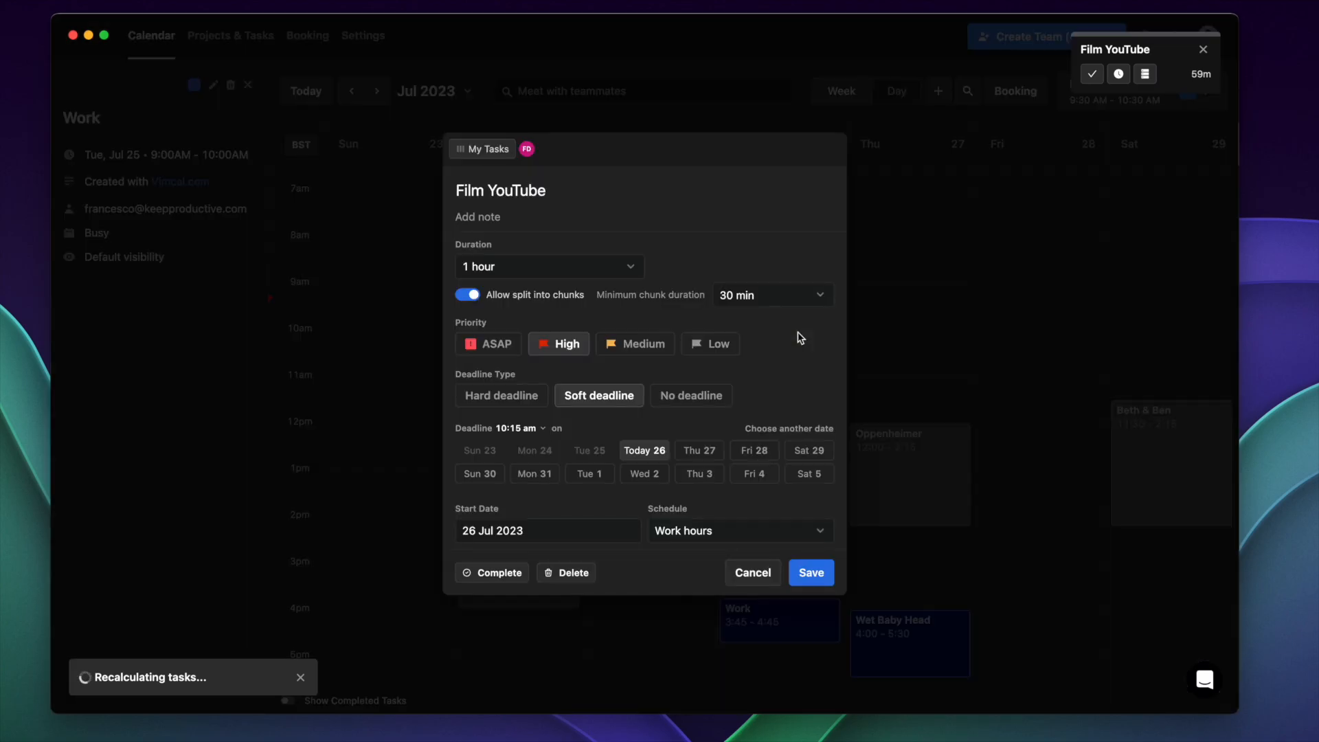
mouse_move(899, 290)
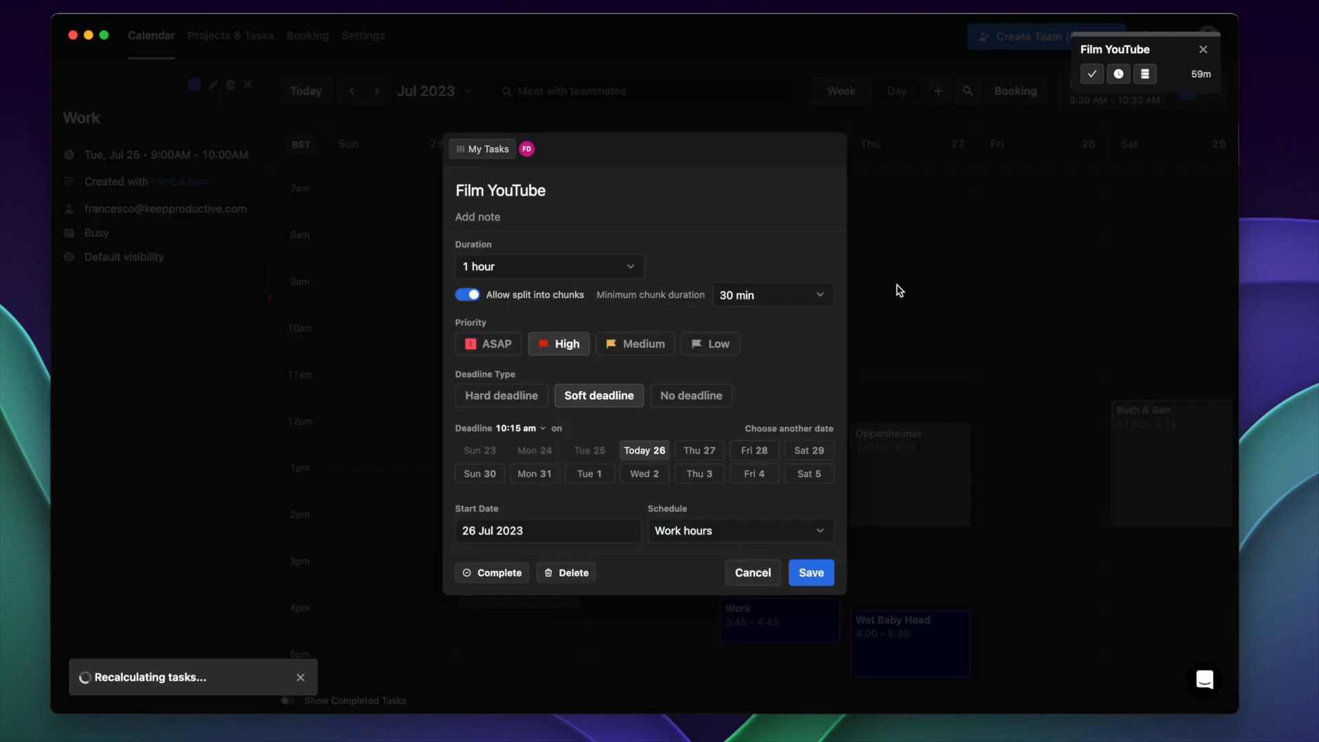
click(773, 294)
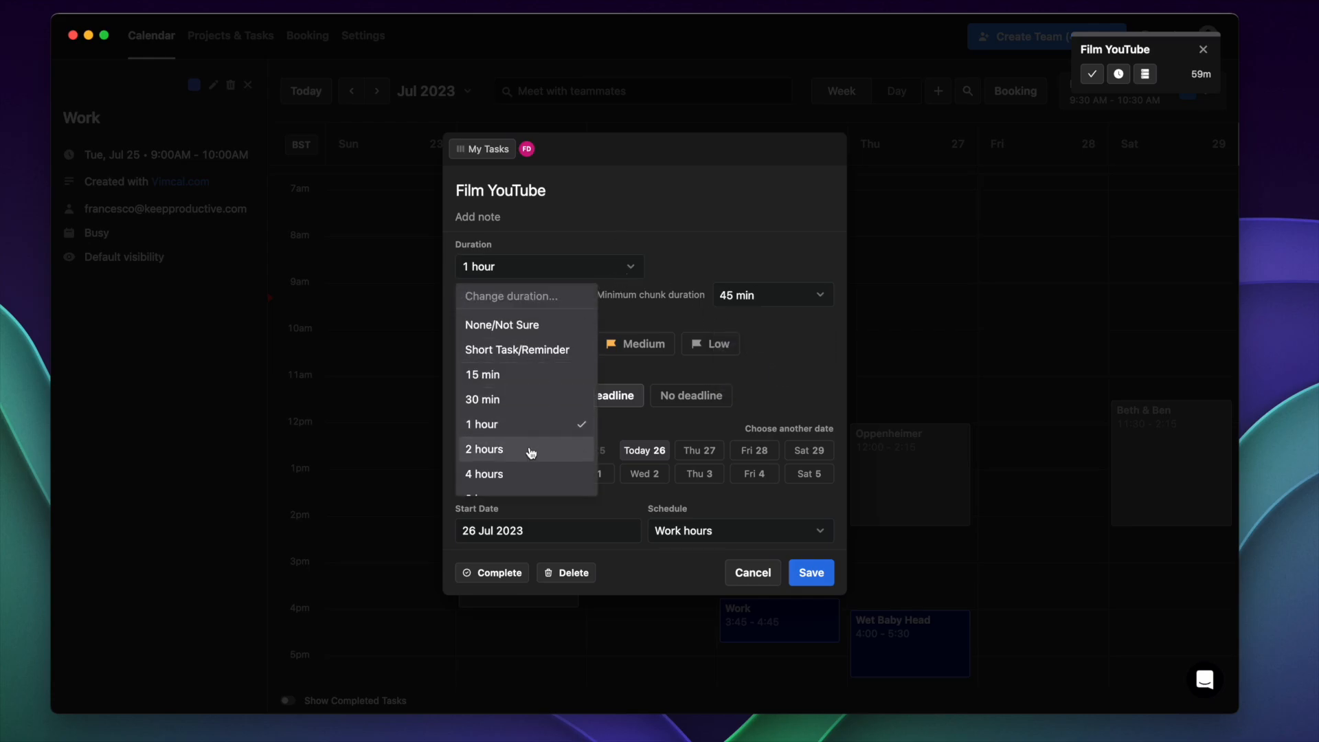
click(753, 572)
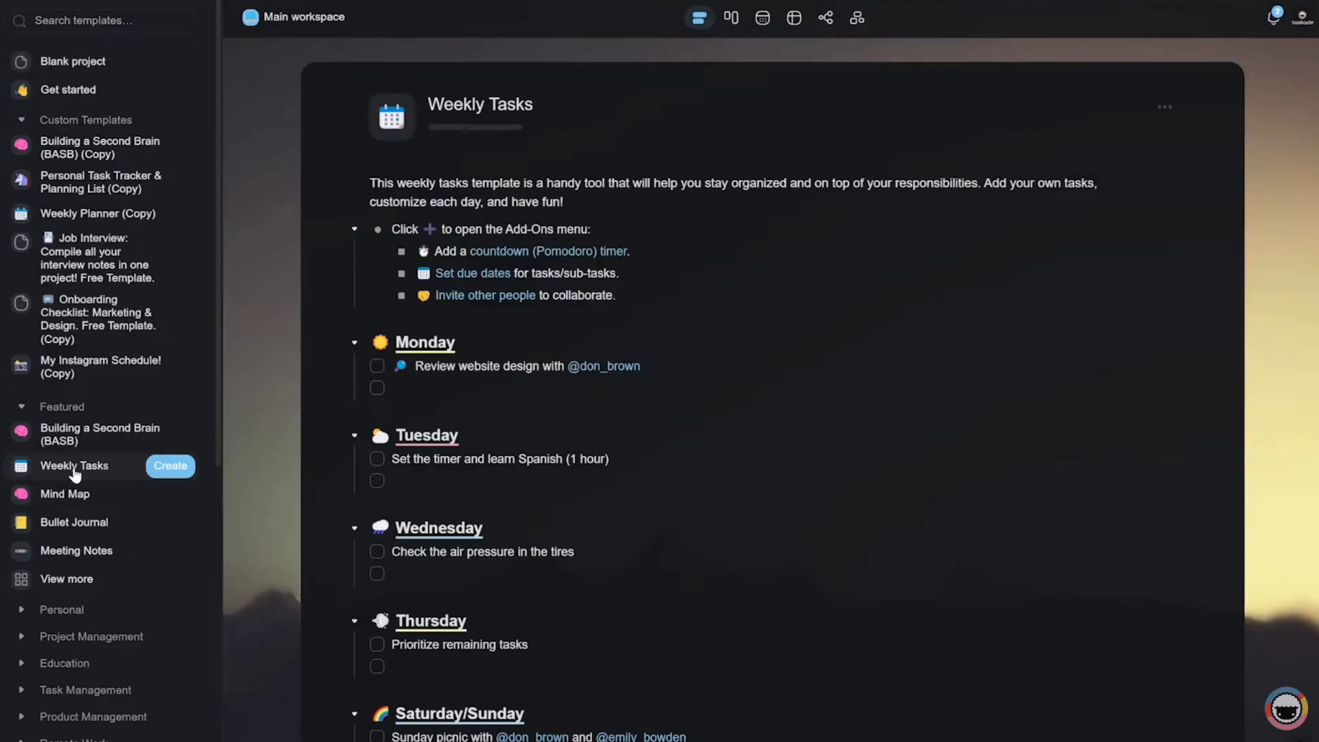
Preview Taskade's Weekly Tasks template with its Monday to Saturday/Sunday sections
click(170, 466)
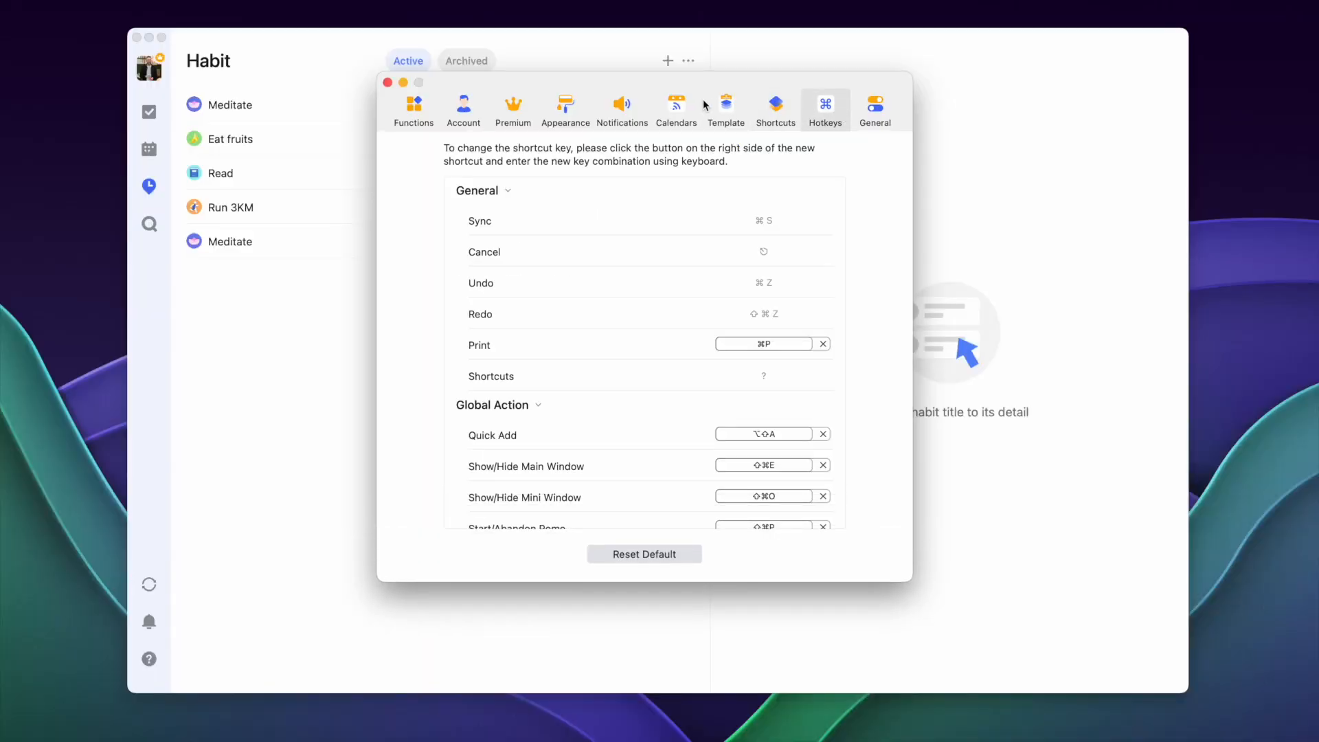
Switch TickTick preferences from Hotkeys to the Calendars subscription settings
click(676, 107)
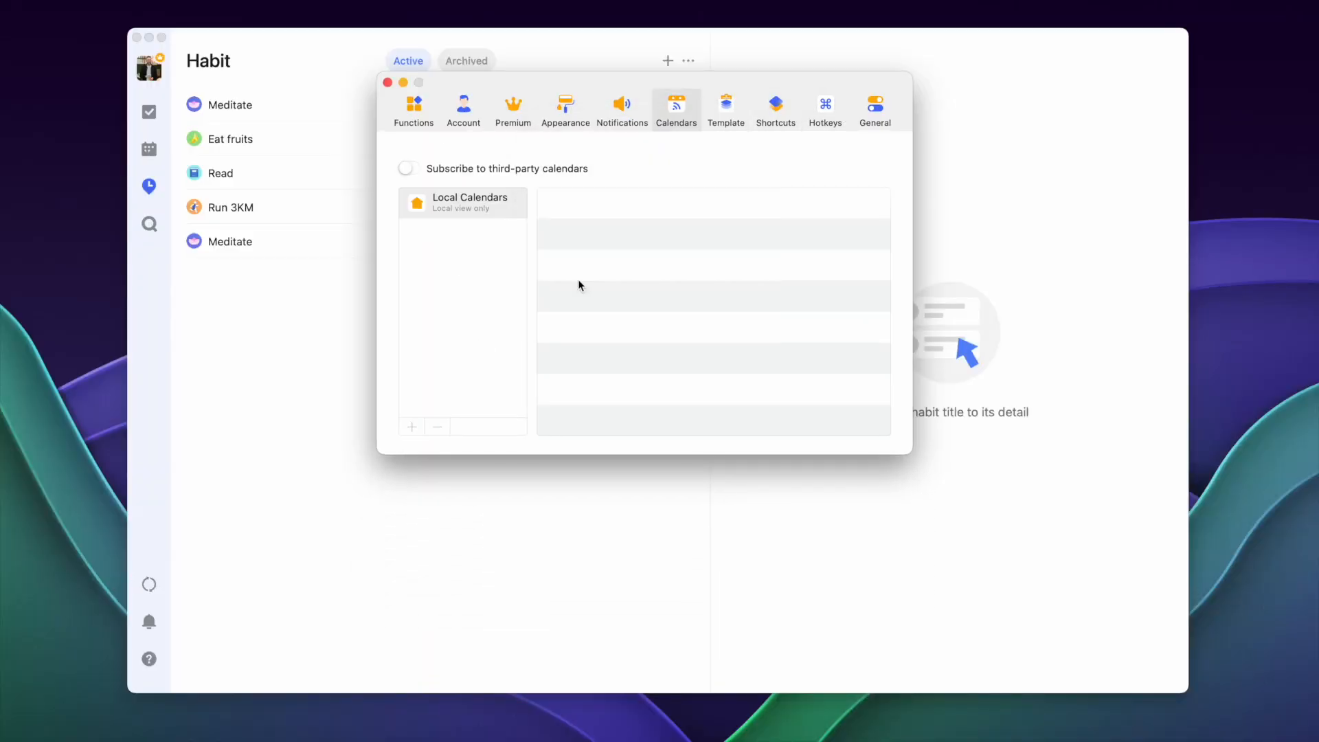
click(565, 108)
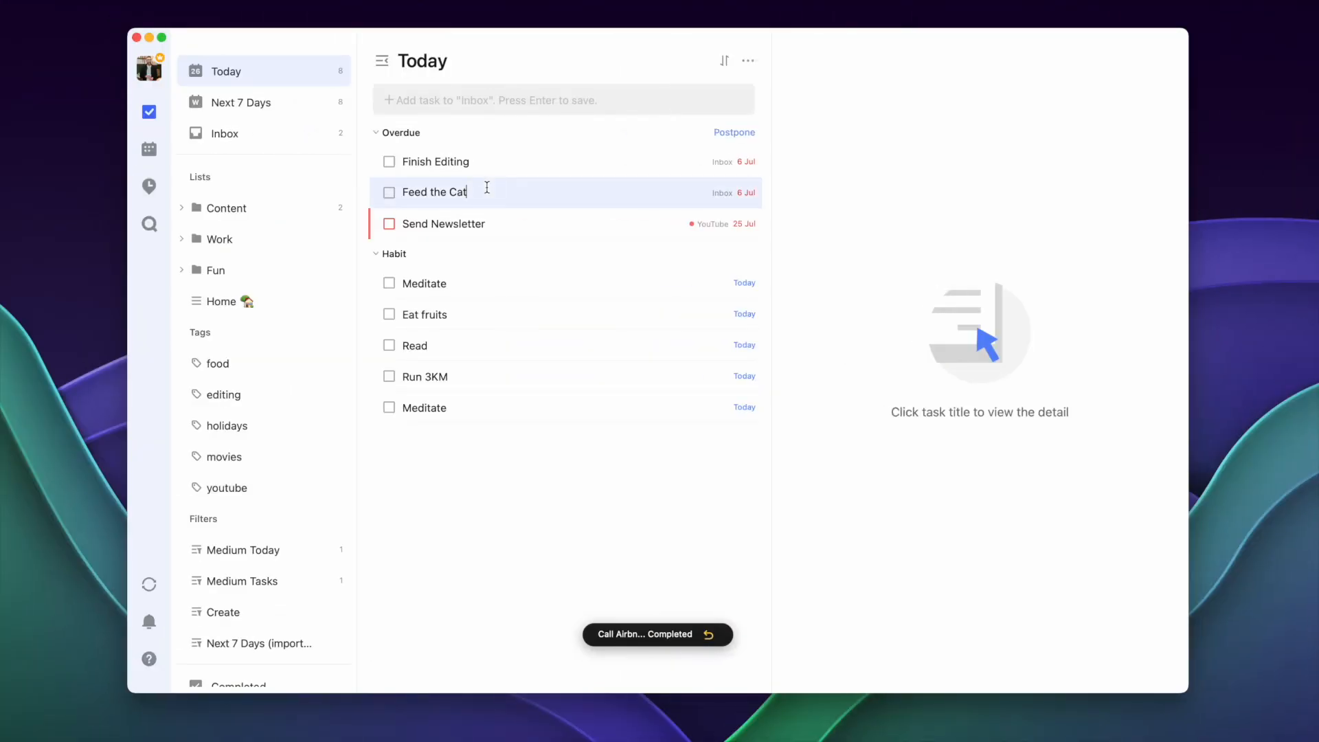
View the Next 7 Days and Medium Today lists, then reach the Tool Finder newsletter signup
click(240, 102)
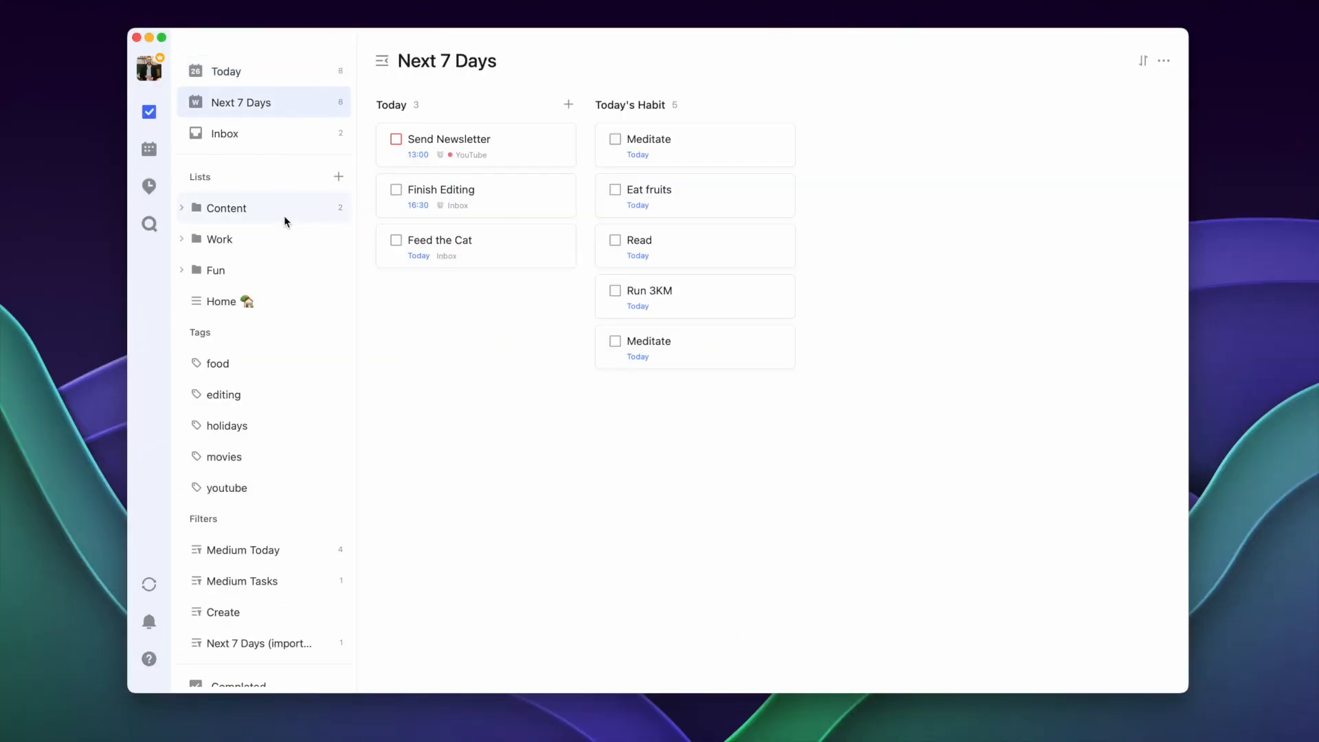
click(243, 550)
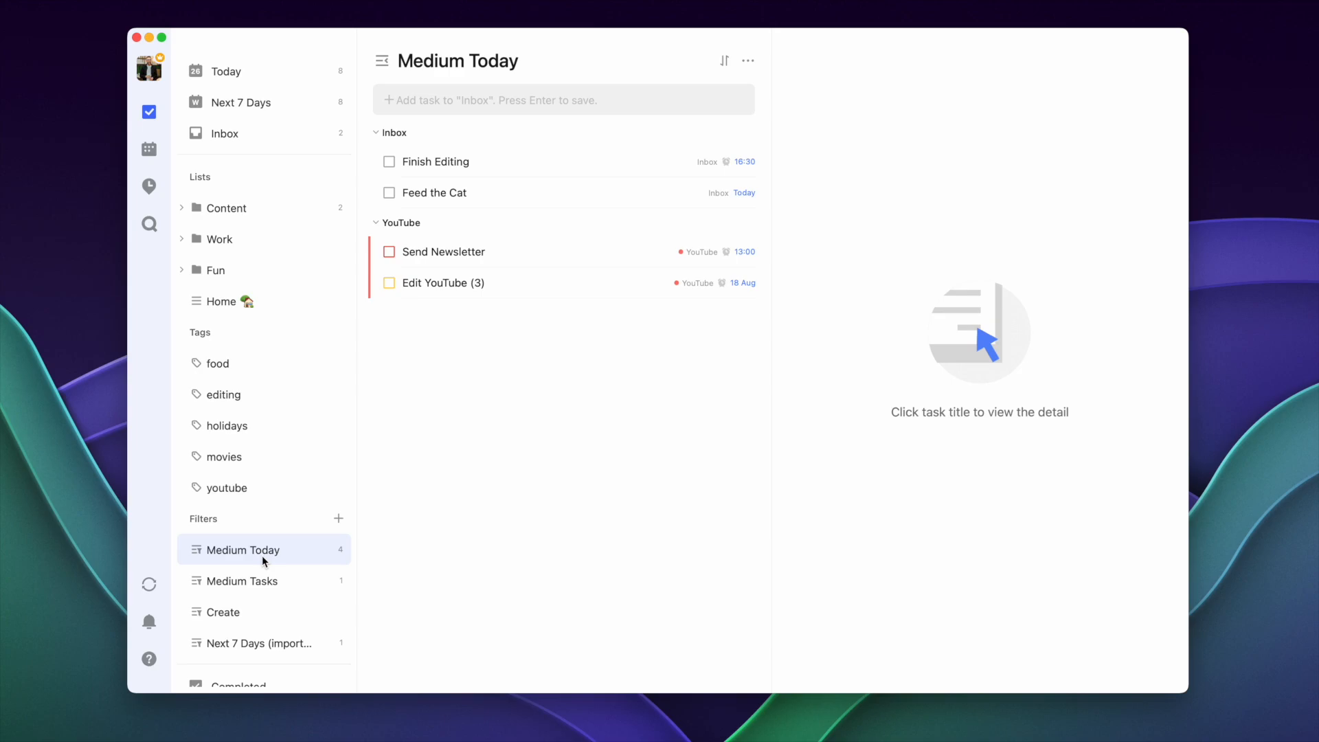
click(148, 187)
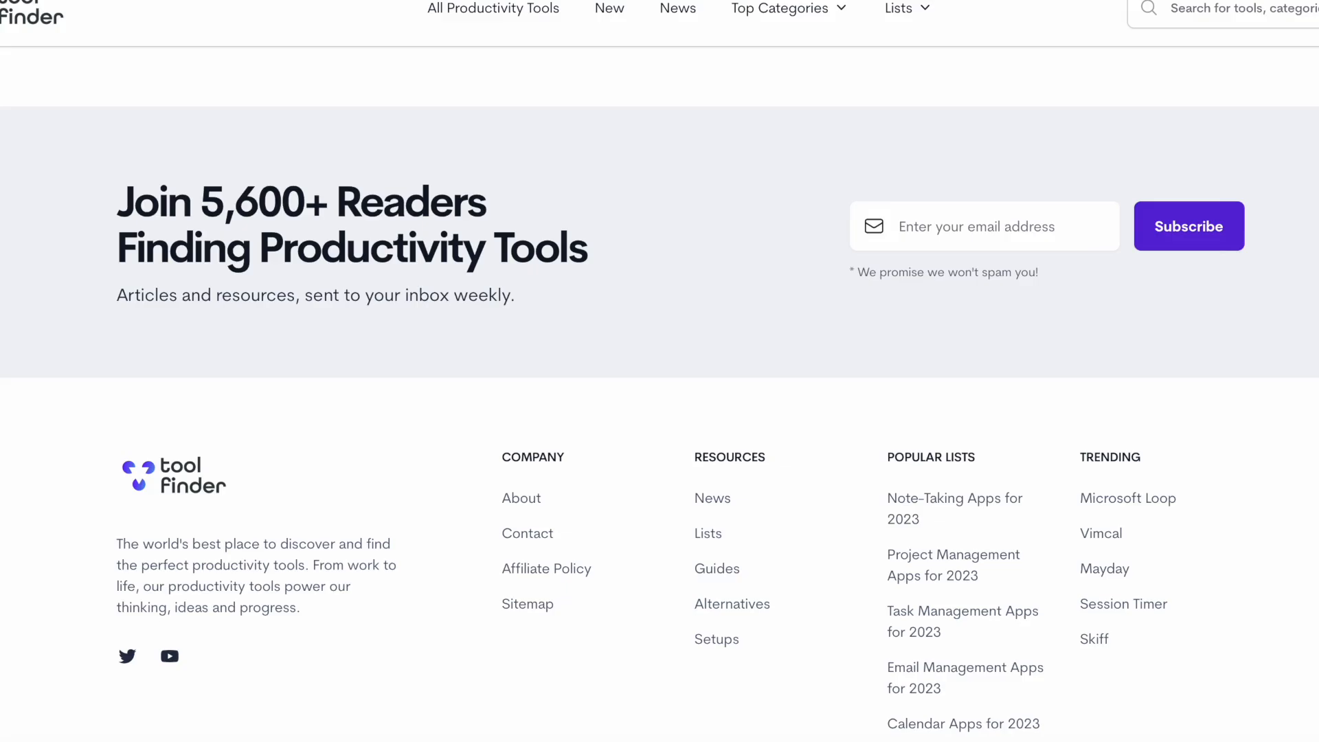
scroll(down, 3)
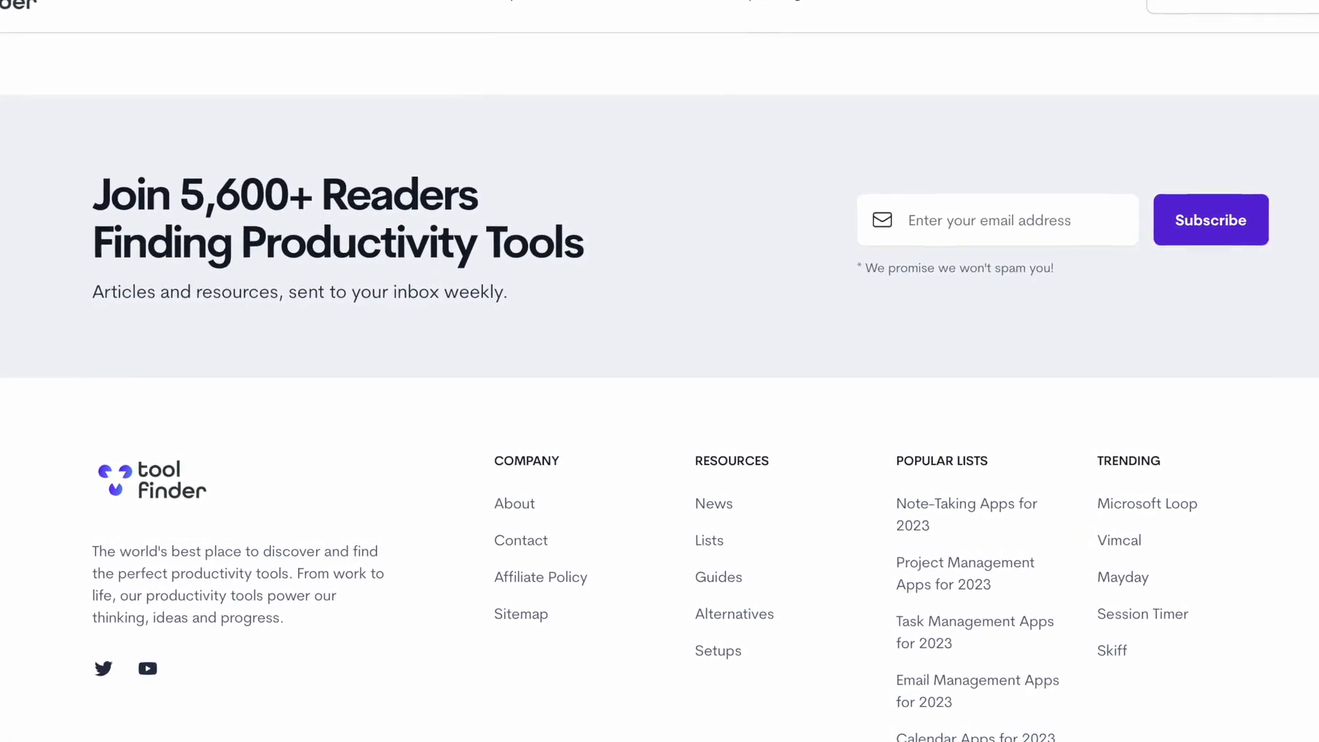